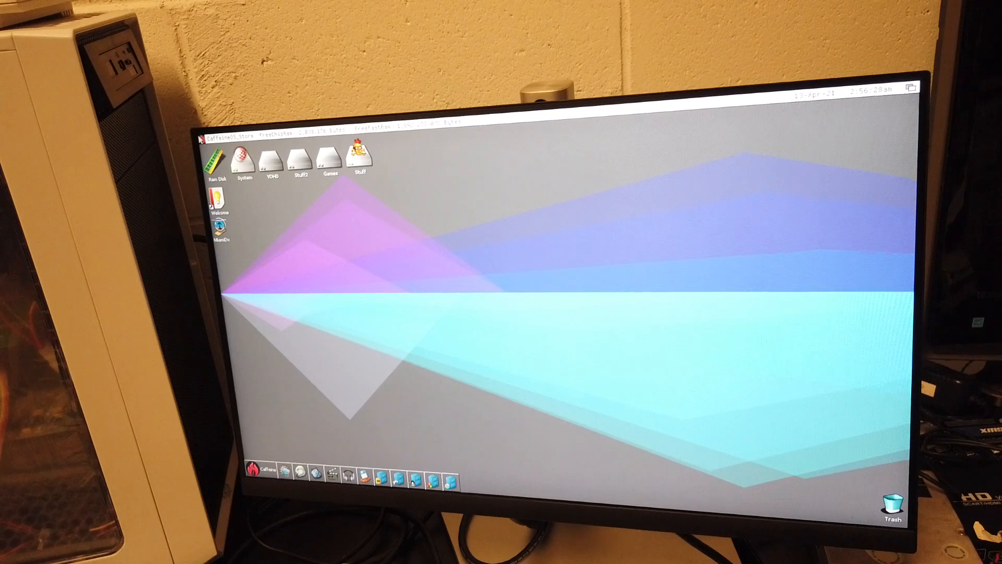
- Browse the system and network menus, then open the Stuff and System drives and a drawer in each
click(469, 120)
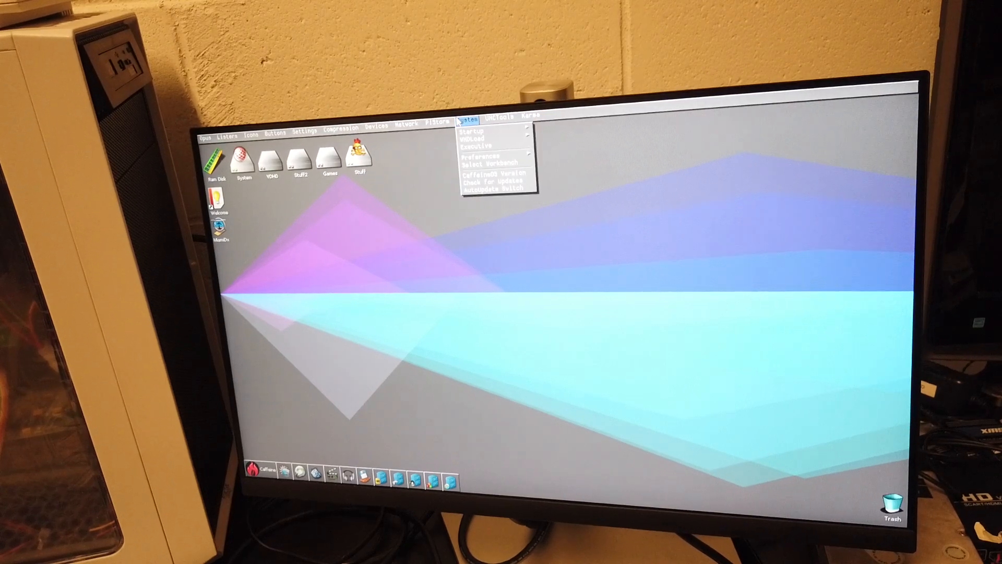
click(406, 123)
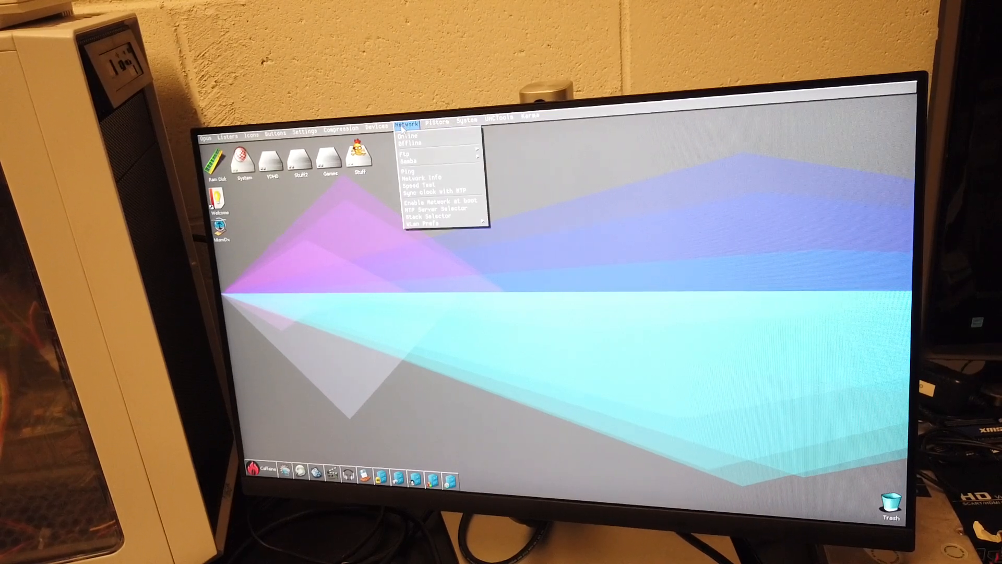
mouse_move(434, 216)
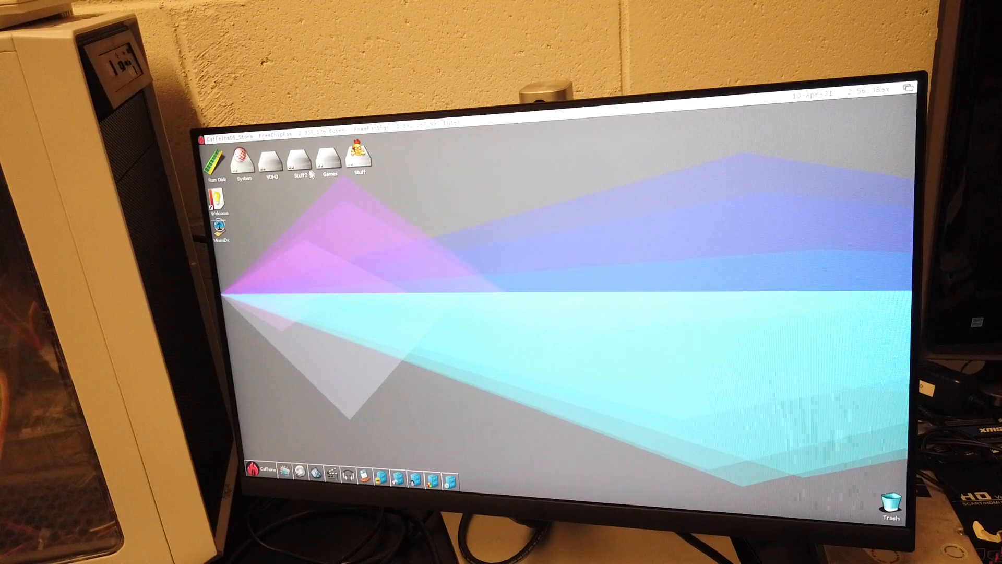
double_click(359, 156)
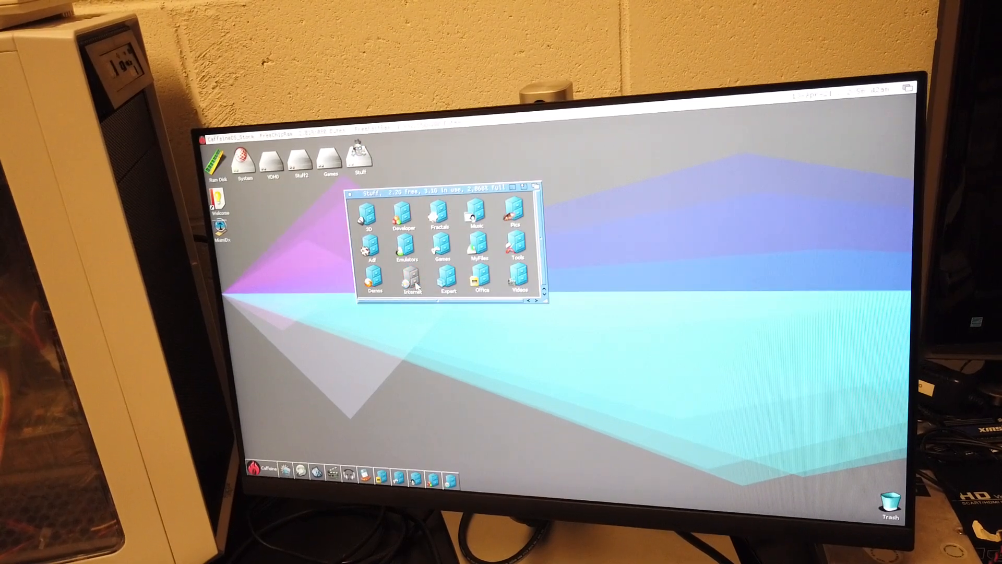
double_click(409, 275)
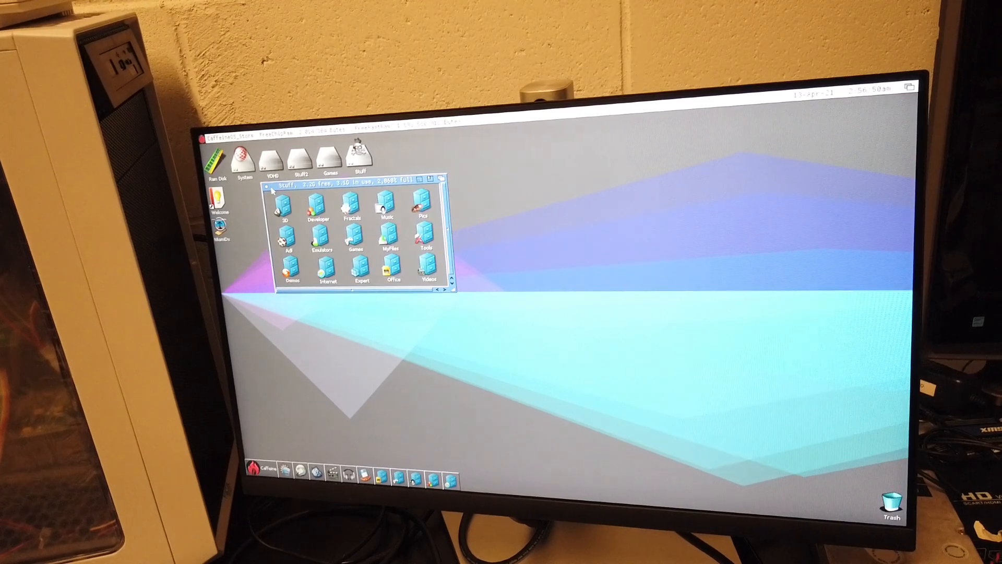
double_click(243, 159)
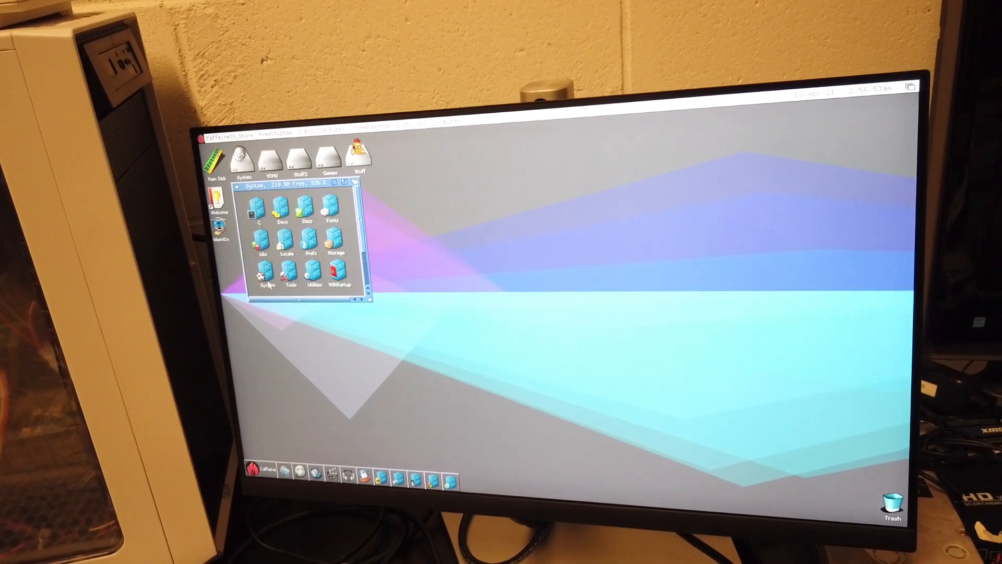
double_click(264, 280)
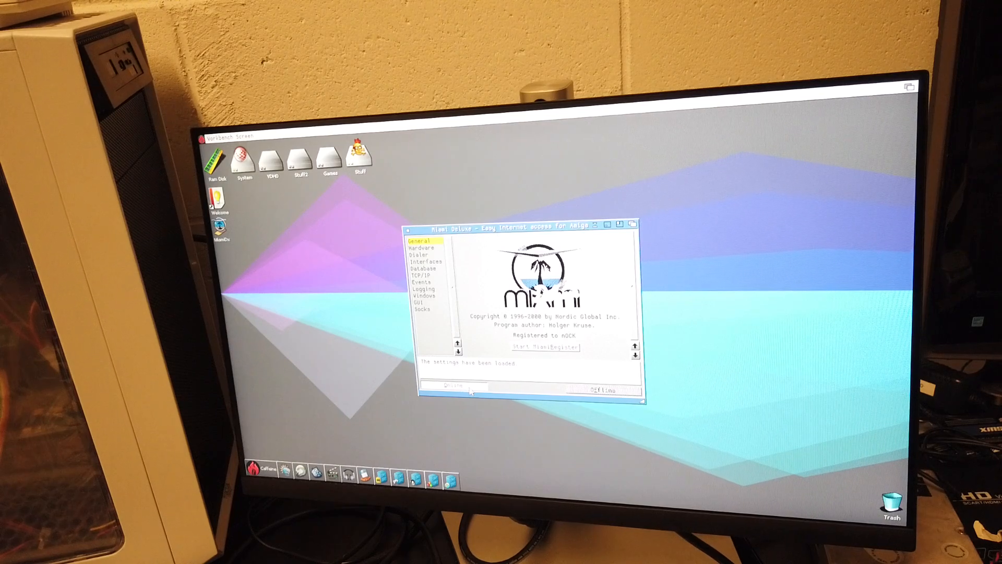
- Take the MiamiDx wireless interface online and iconify the MiamiDx window
click(450, 386)
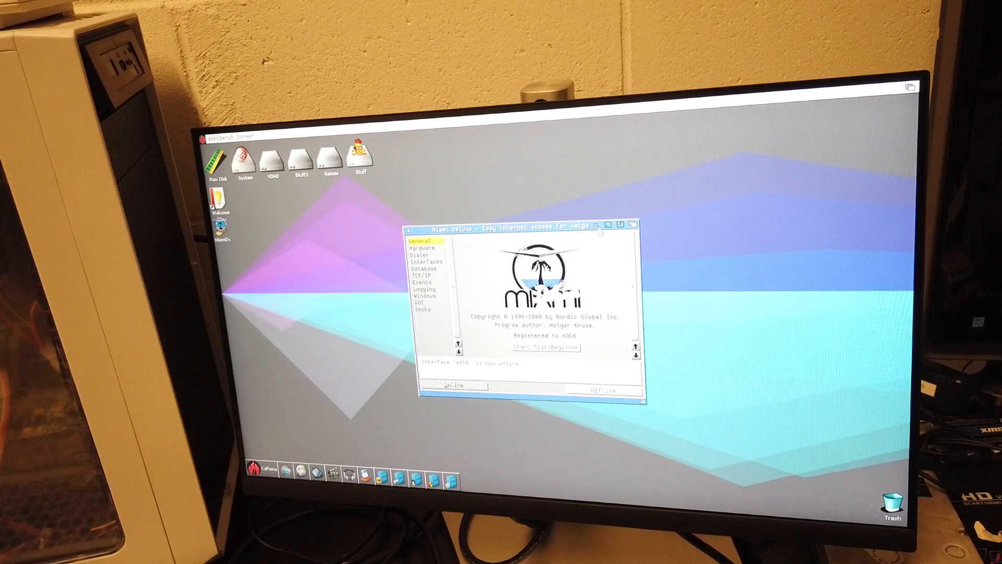
click(623, 224)
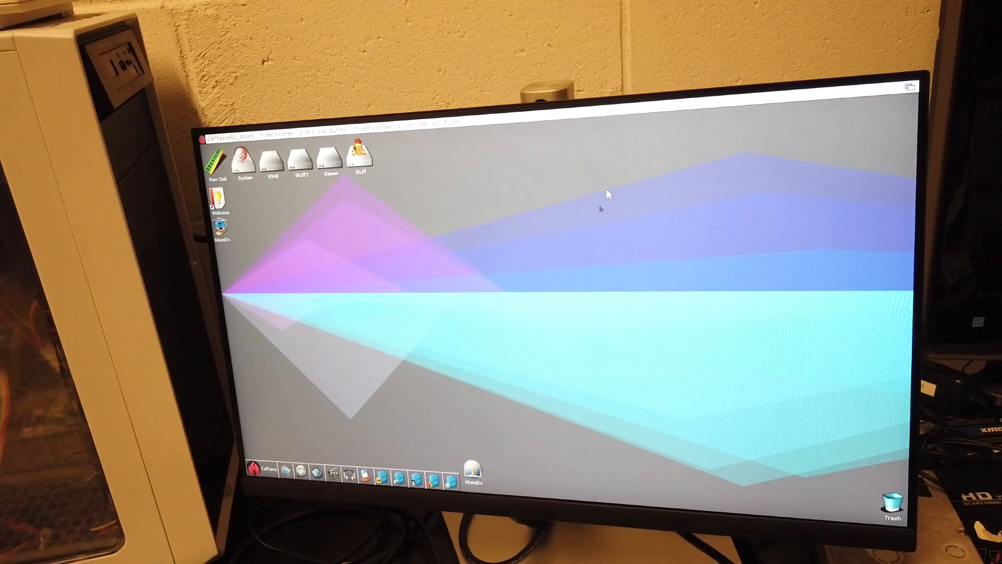
- Launch the CaffeineOS online updater from the Workbench System menu
click(503, 116)
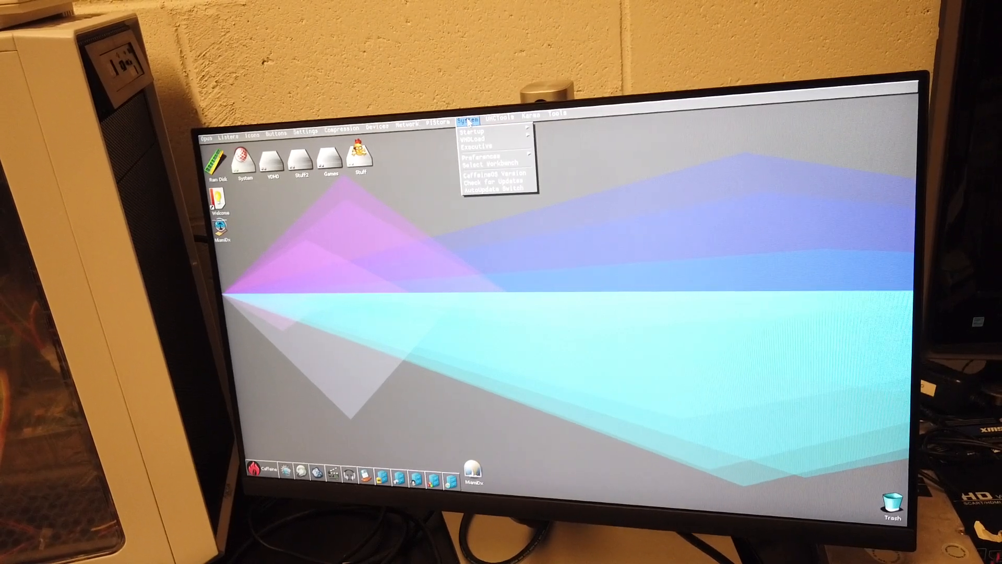
click(408, 121)
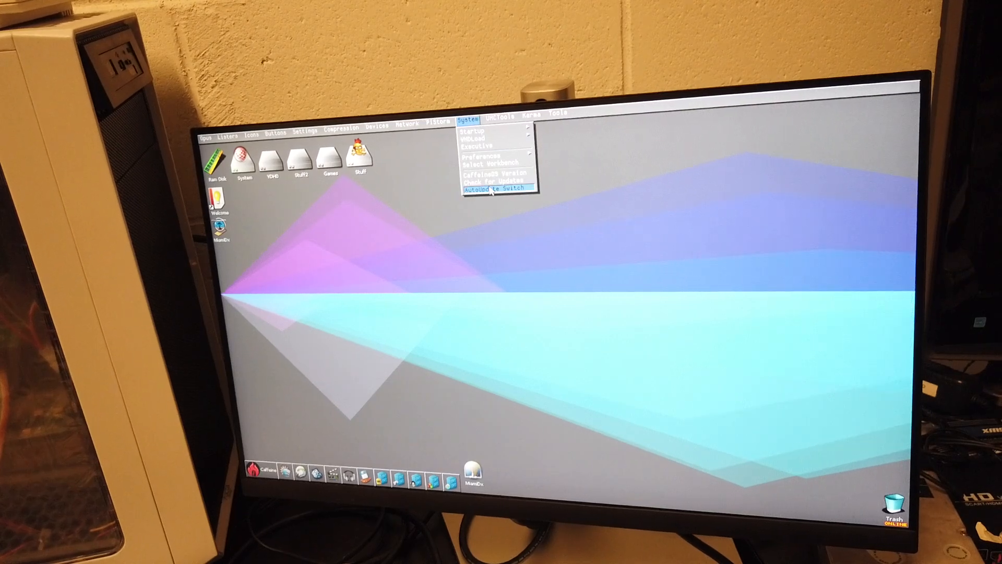
click(501, 189)
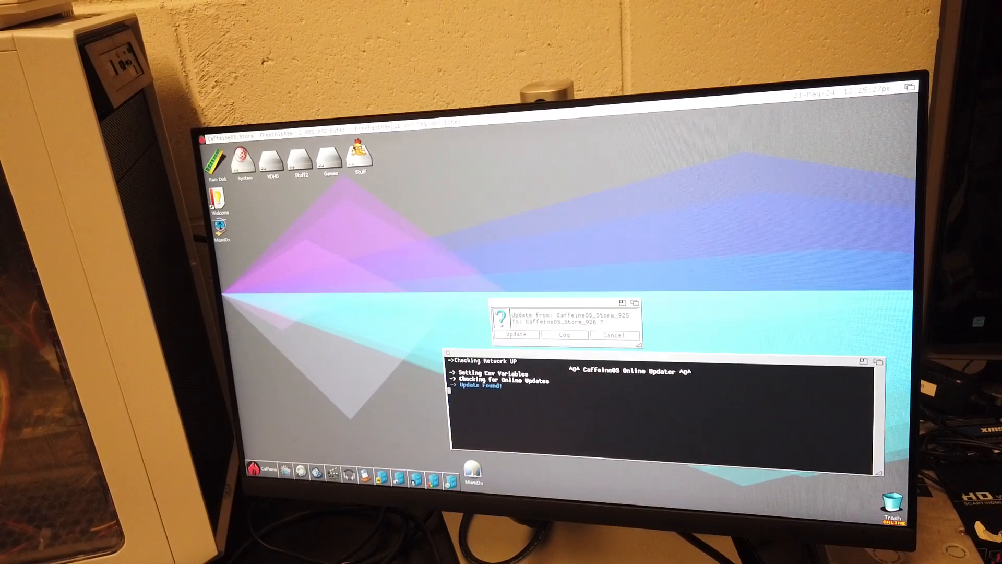
- Accept the update from CaffeineOS_Storm_925 to CaffeineOS_Storm_926 in the requester
click(465, 120)
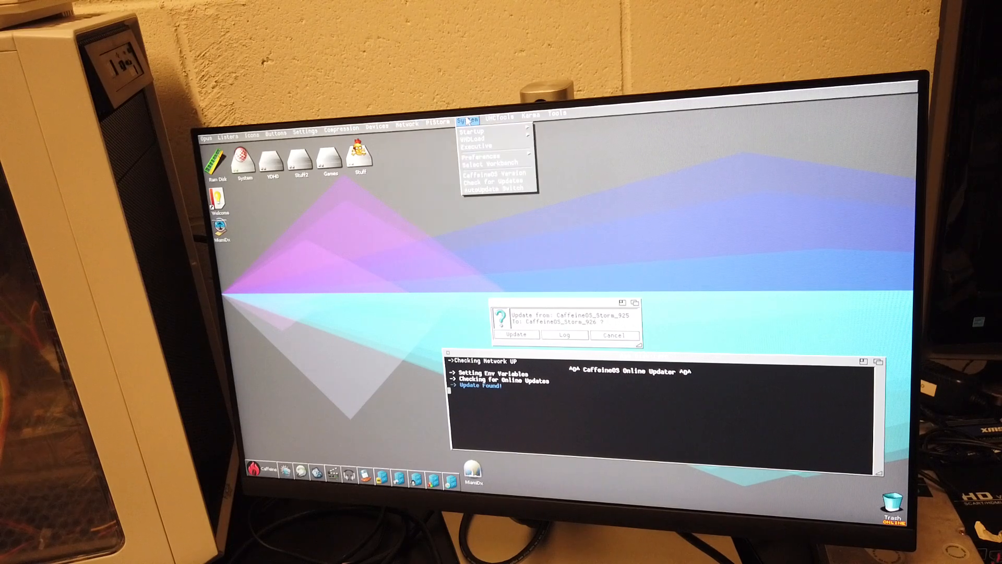
click(377, 124)
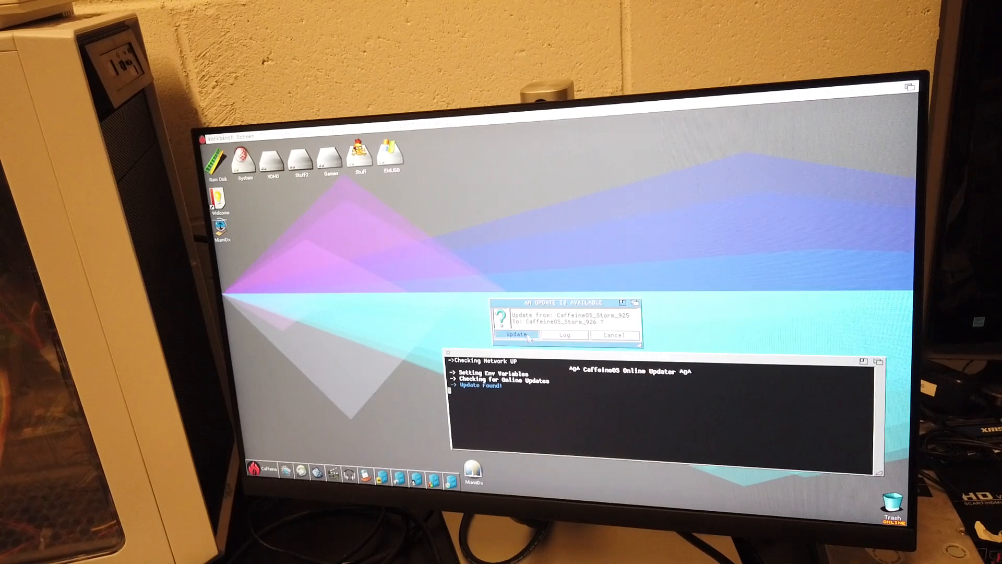
click(515, 335)
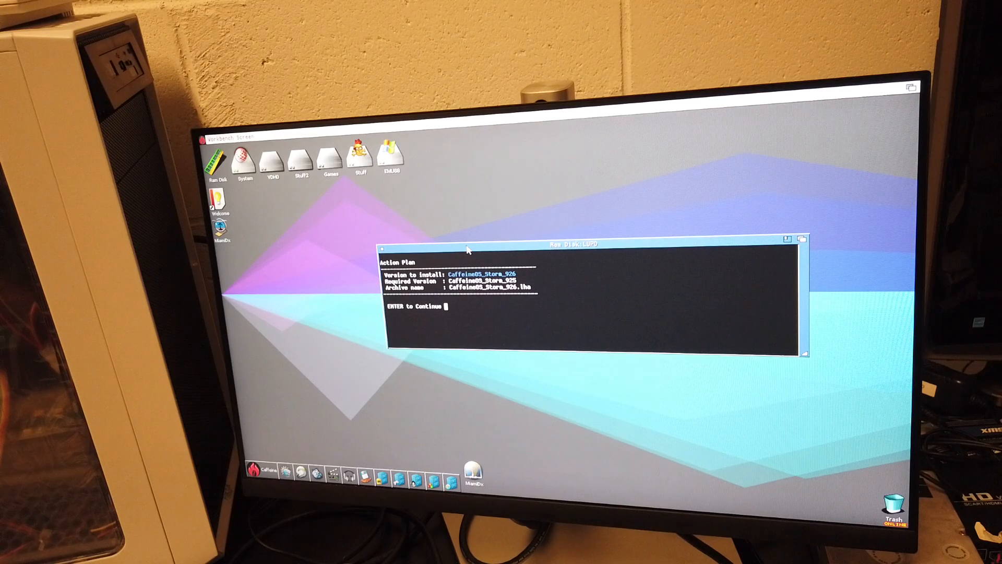
- Continue past the Action Plan console to install CaffeineOS_Storm_926
key(Return)
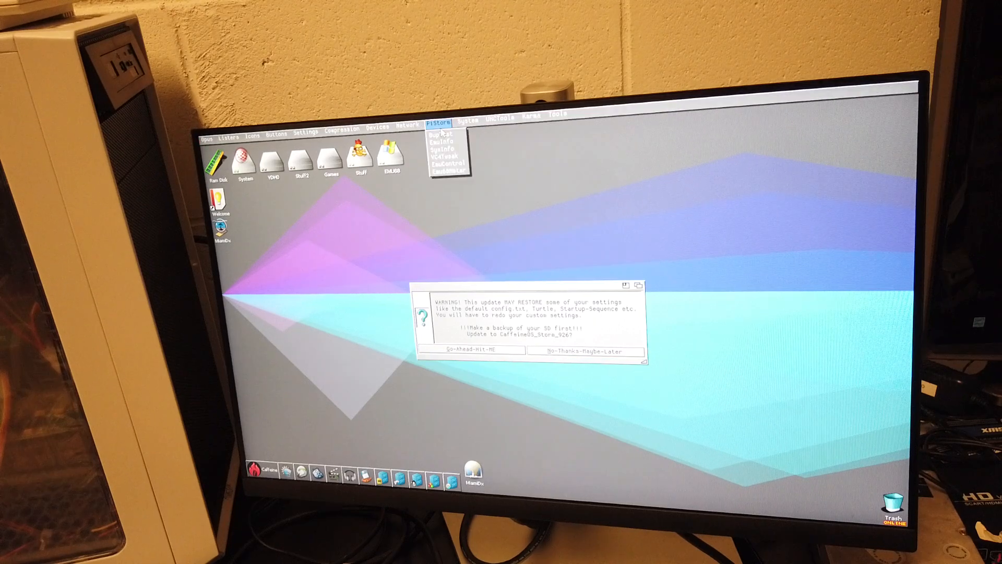
click(530, 117)
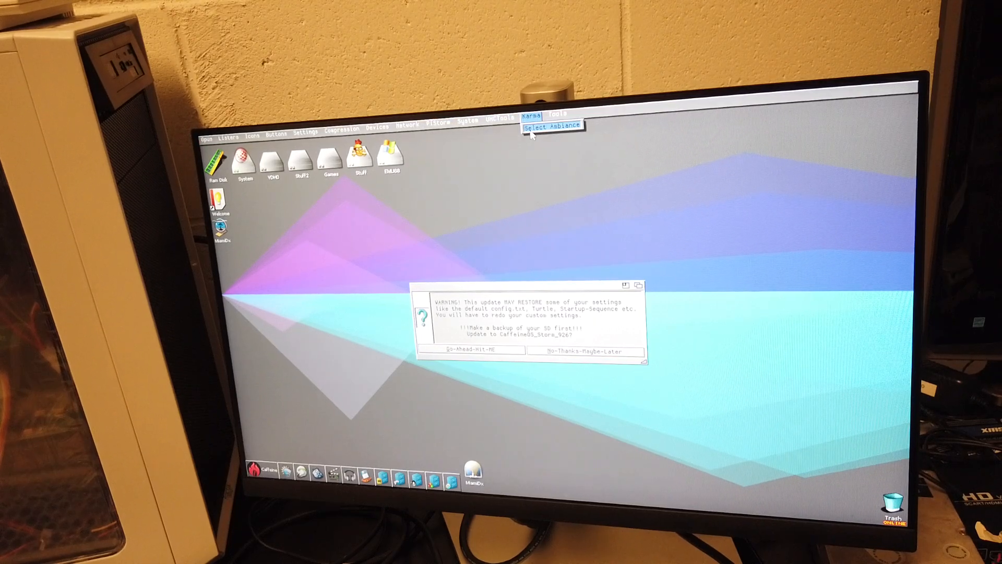
click(552, 125)
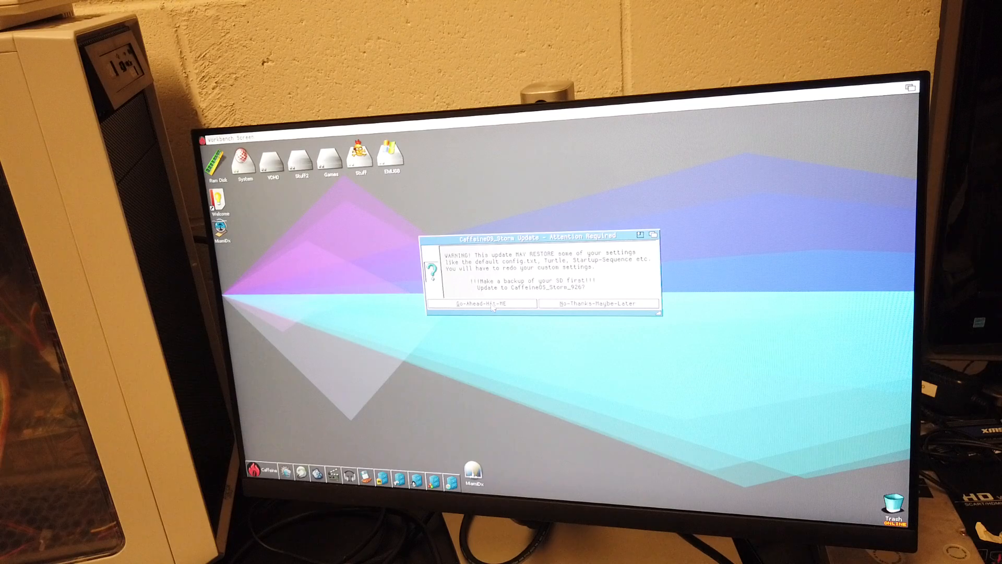
- Approve Go-Ahead-Hit-ME and proceed past the CRC check until Storm 926 installs
click(481, 303)
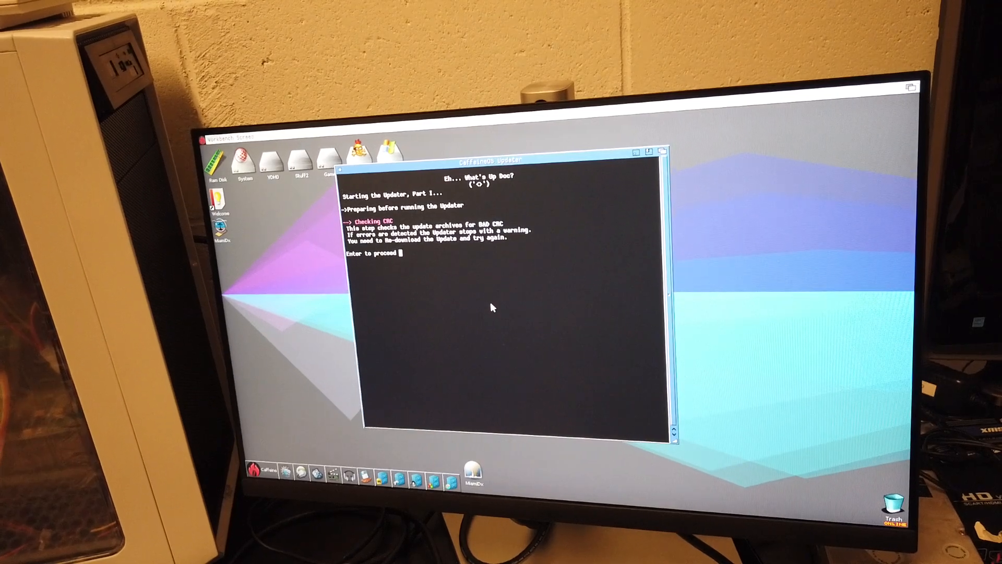
key(Return)
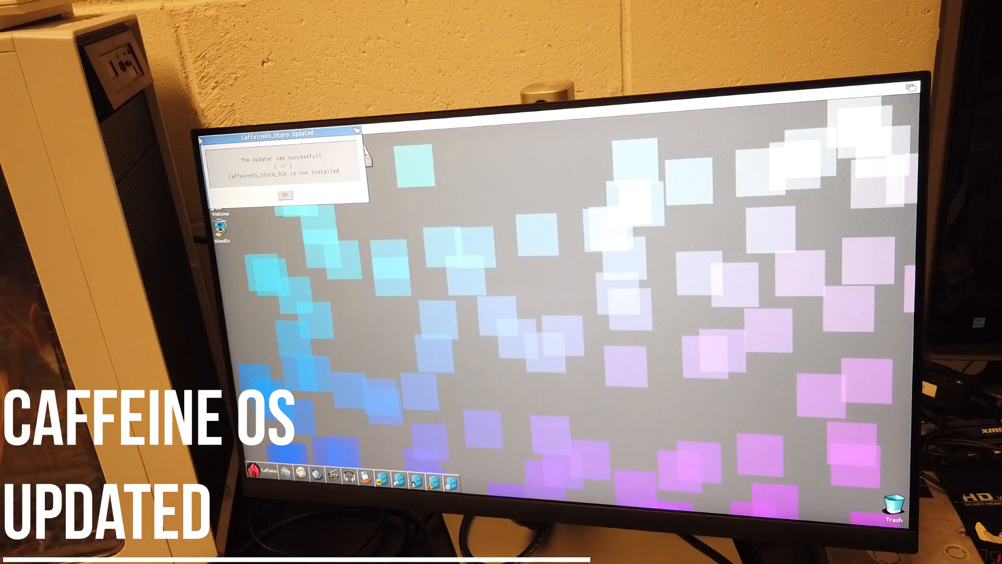
- Acknowledge the CaffeineOS_Storm Updated message and browse the Network menu on the reloaded desktop
click(283, 195)
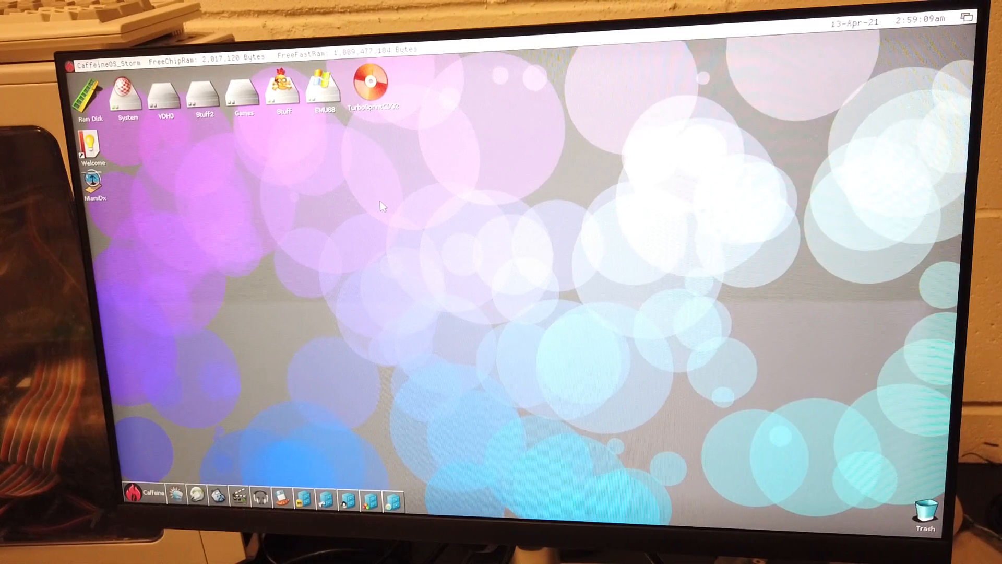
mouse_move(380, 335)
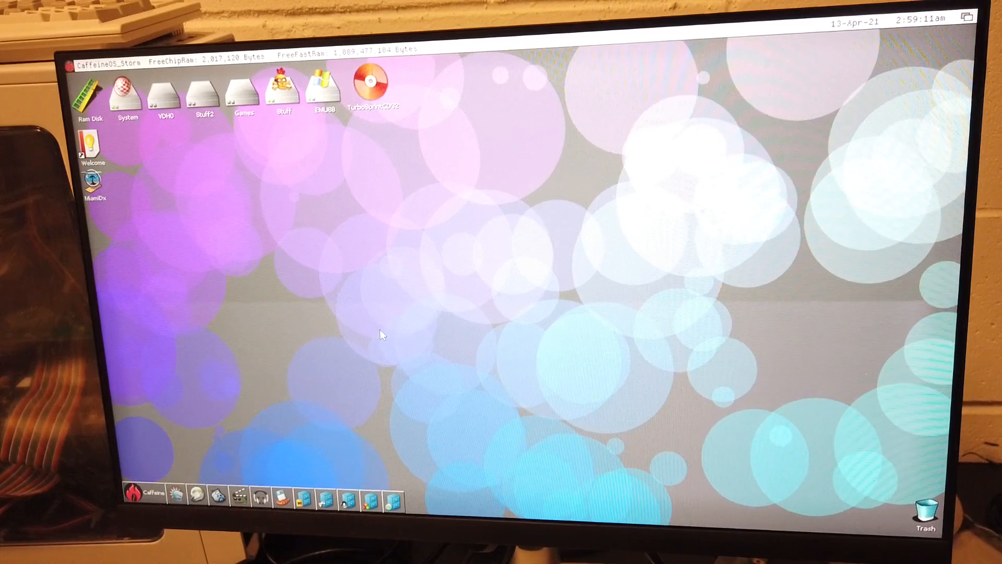
mouse_move(306, 289)
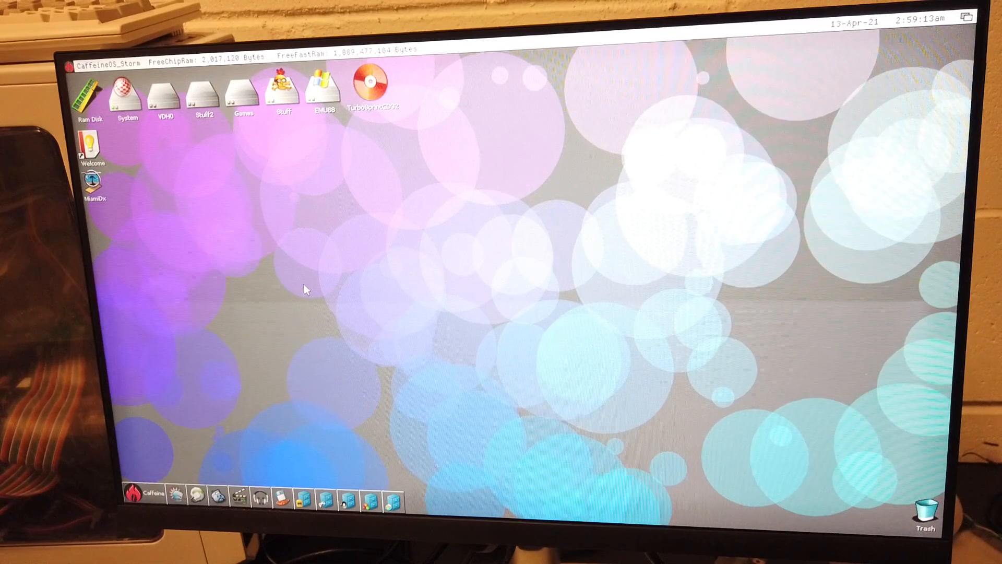
click(345, 51)
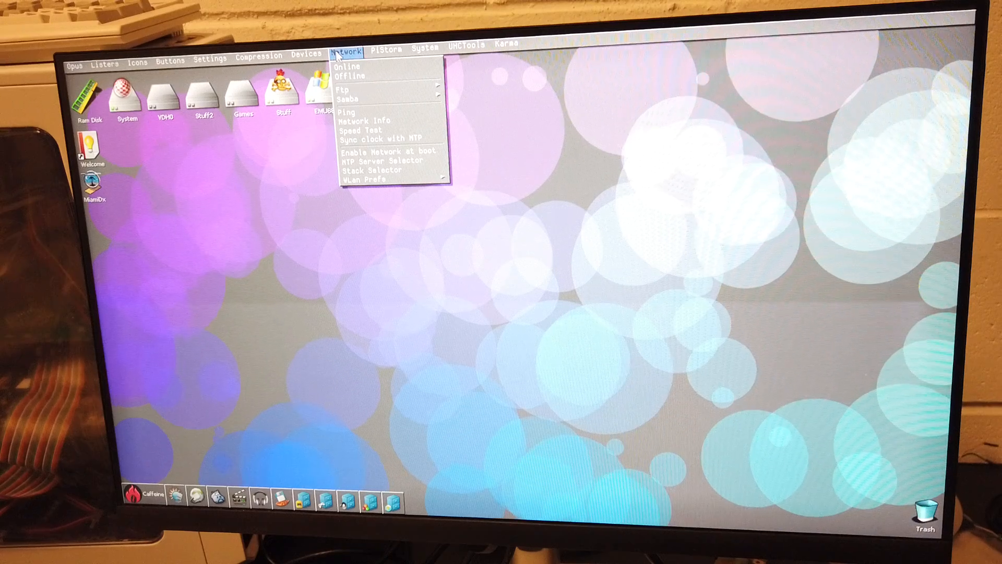
mouse_move(368, 180)
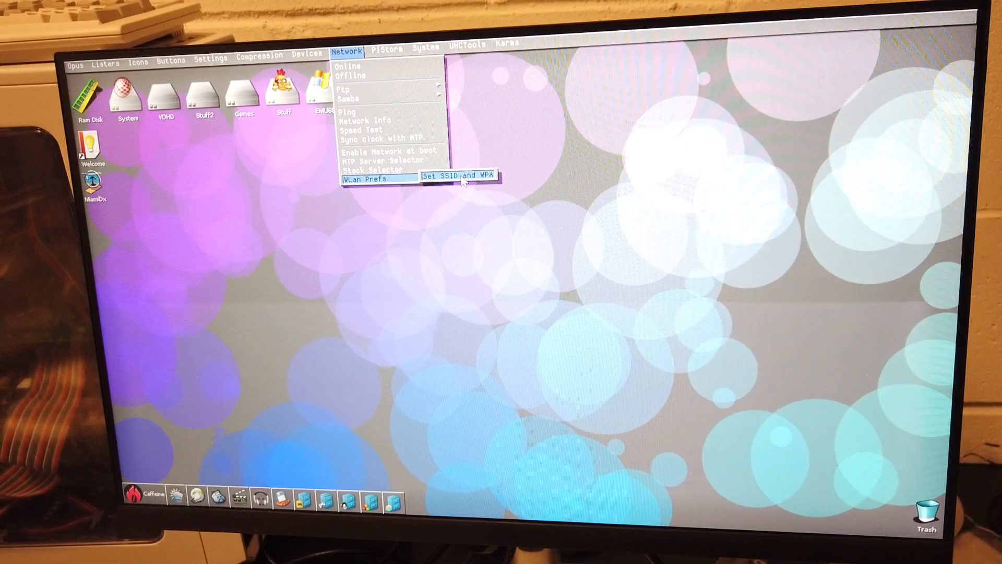
- Run WLan Prefs' Set SSID and WPA as a real install, choosing WPA/WPA2 encryption
click(460, 175)
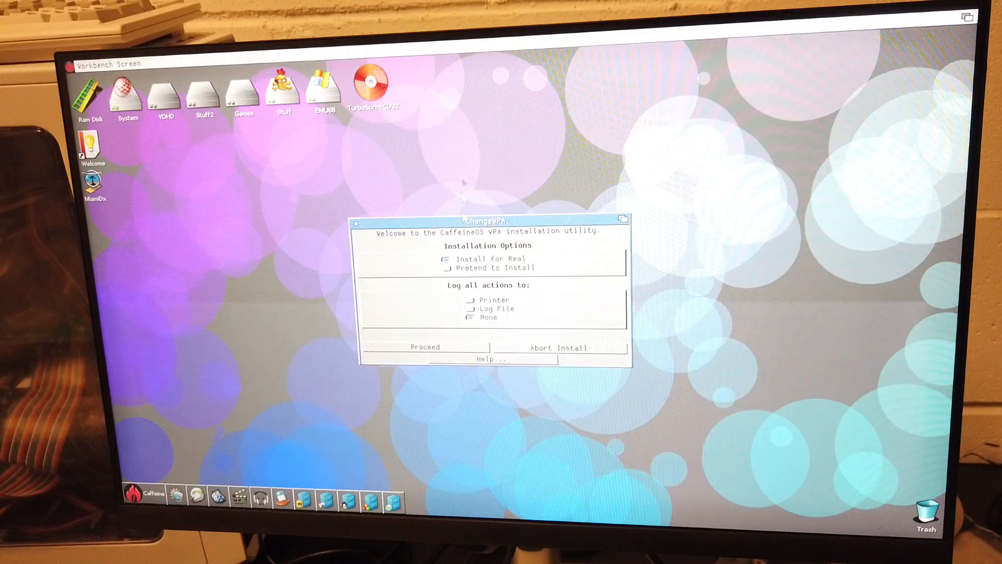
click(425, 346)
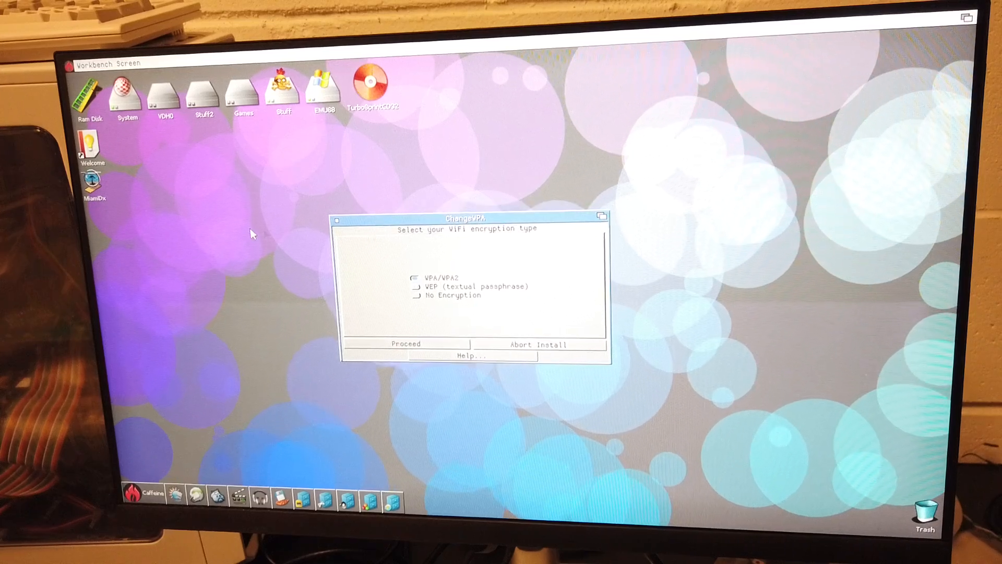
click(538, 344)
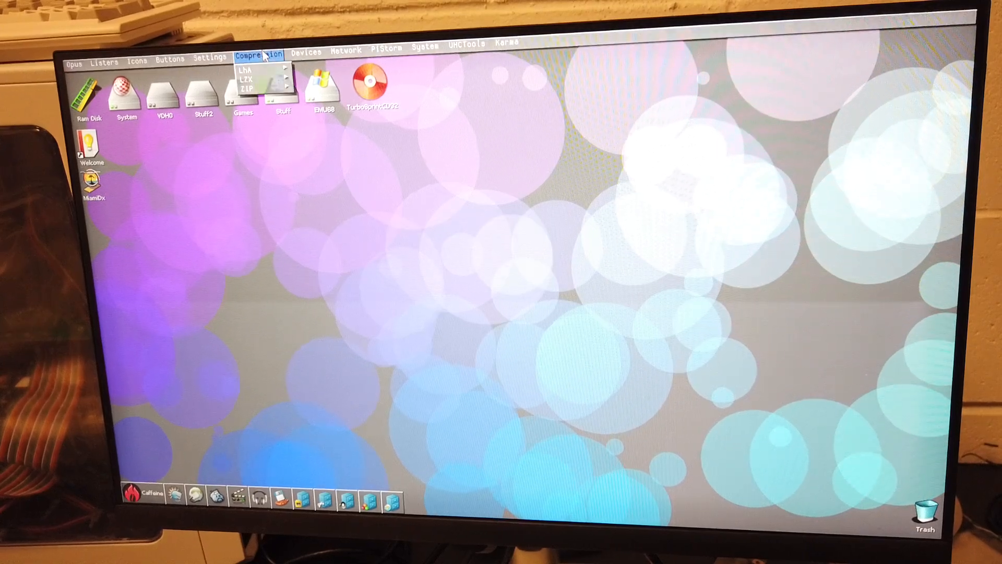
- Select Online from the Network menu to connect
click(345, 50)
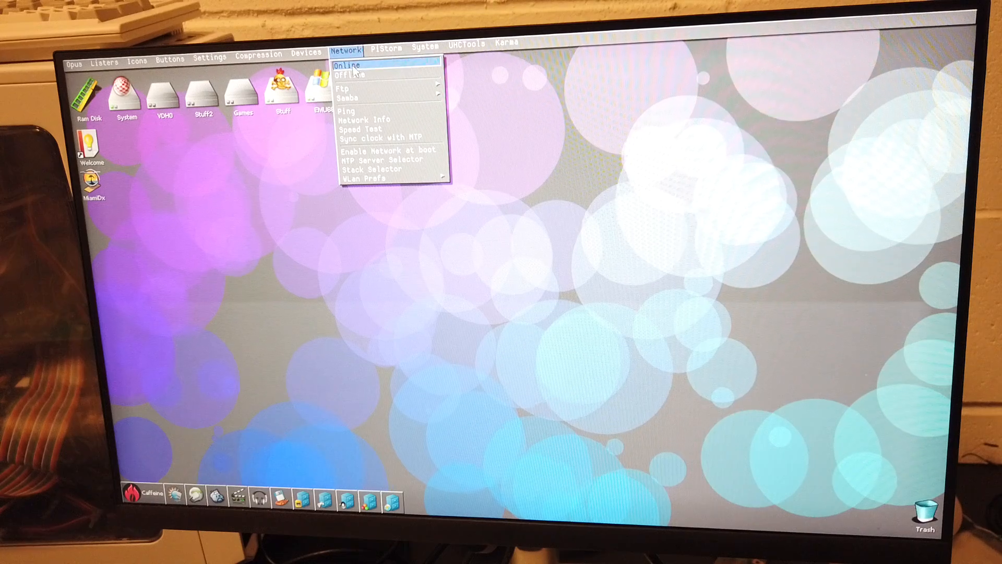
click(347, 65)
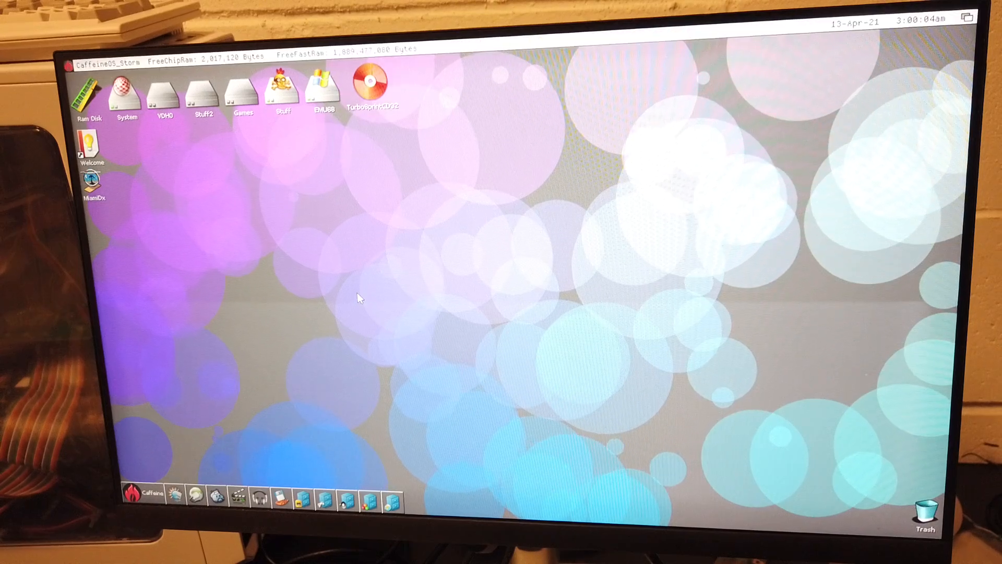